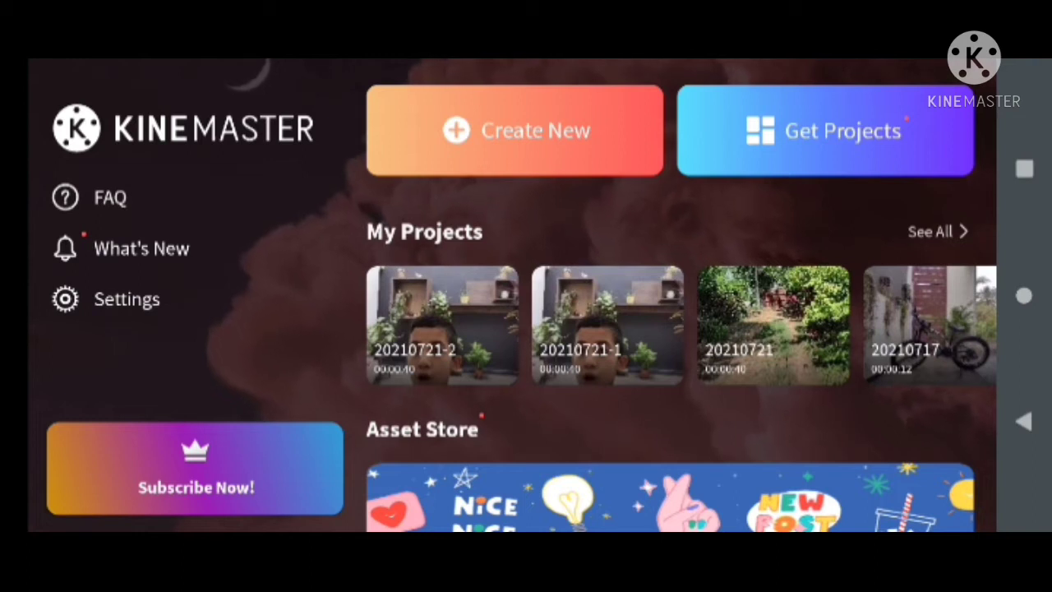
# Create a new project and load the boy-by-the-plant-shelves clip onto the timeline.
pyautogui.click(515, 130)
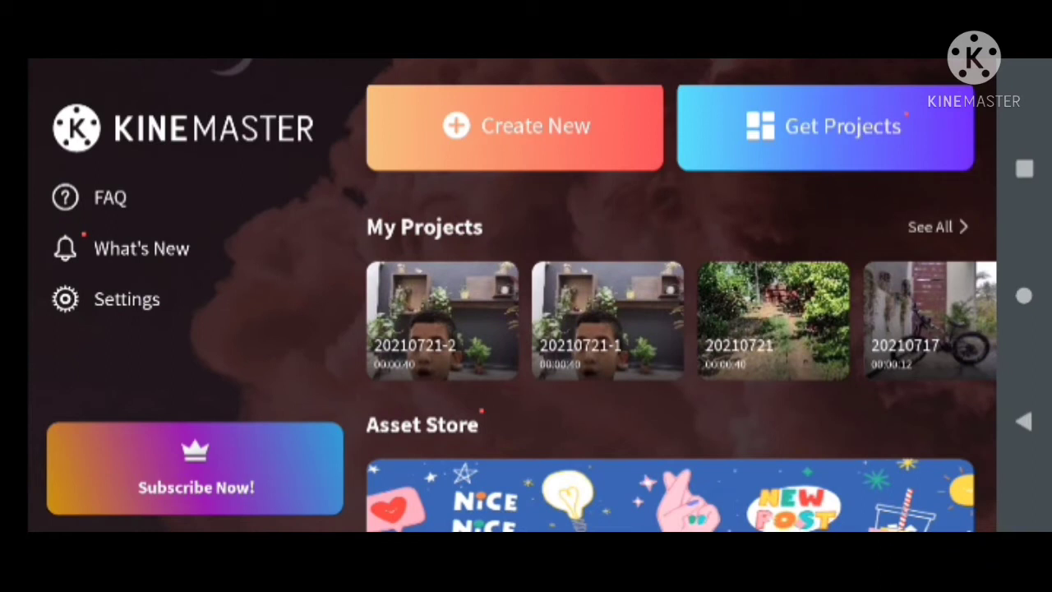
pyautogui.click(514, 125)
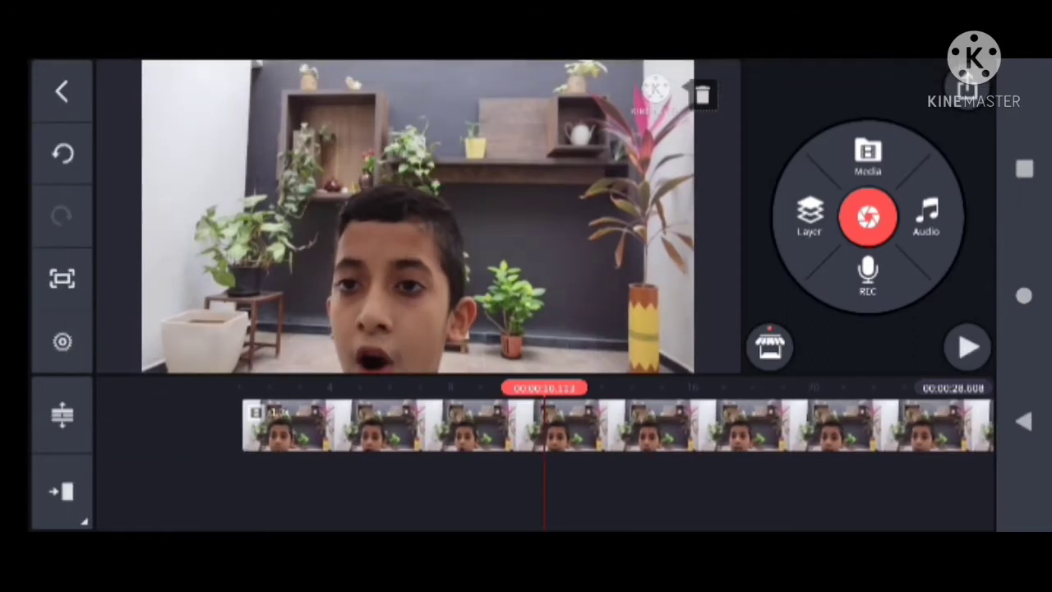
pyautogui.click(967, 347)
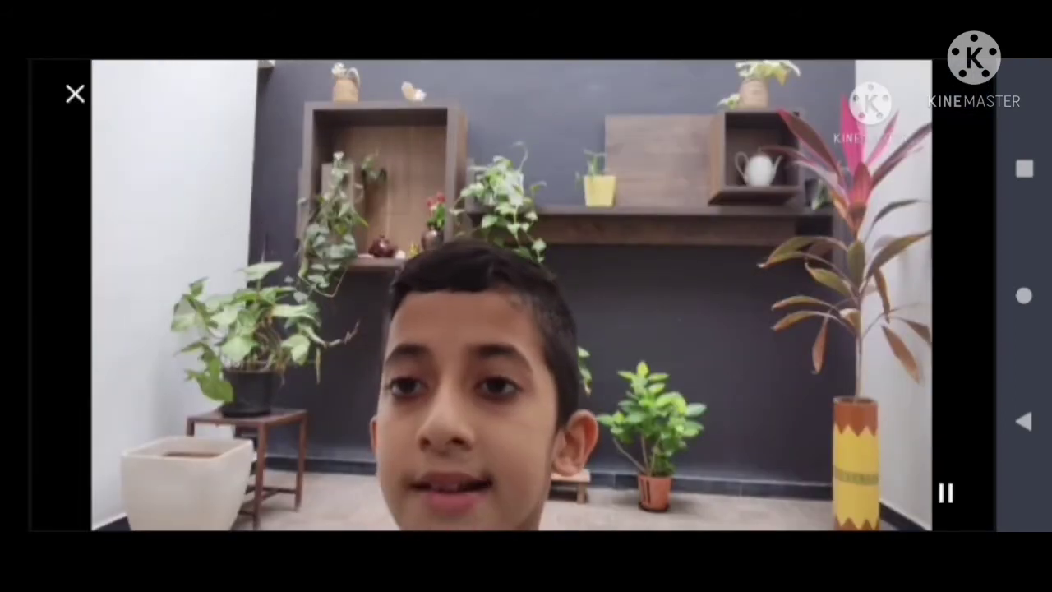
pyautogui.click(944, 491)
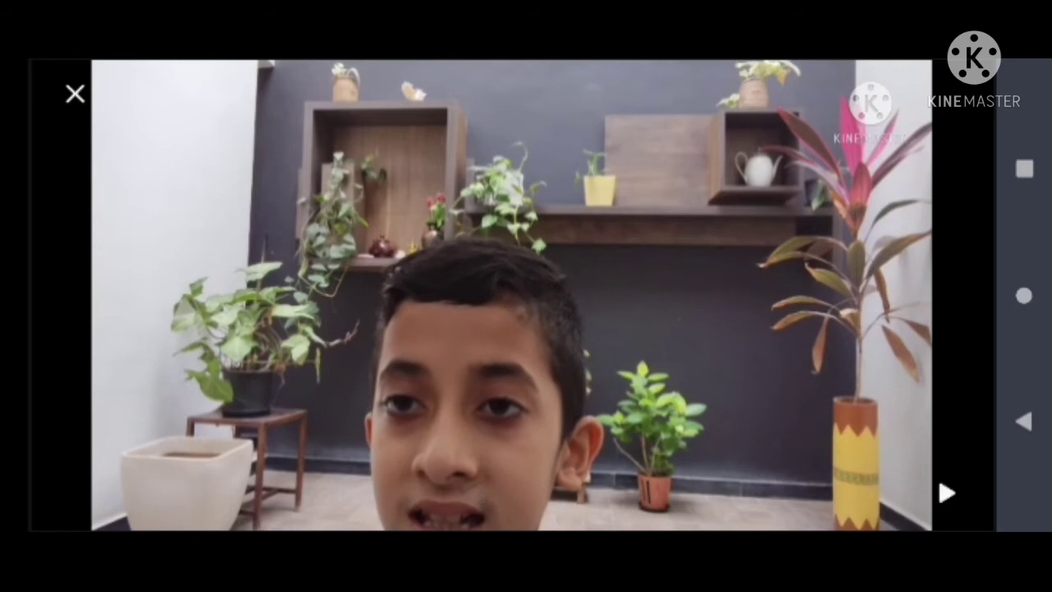
pyautogui.click(943, 492)
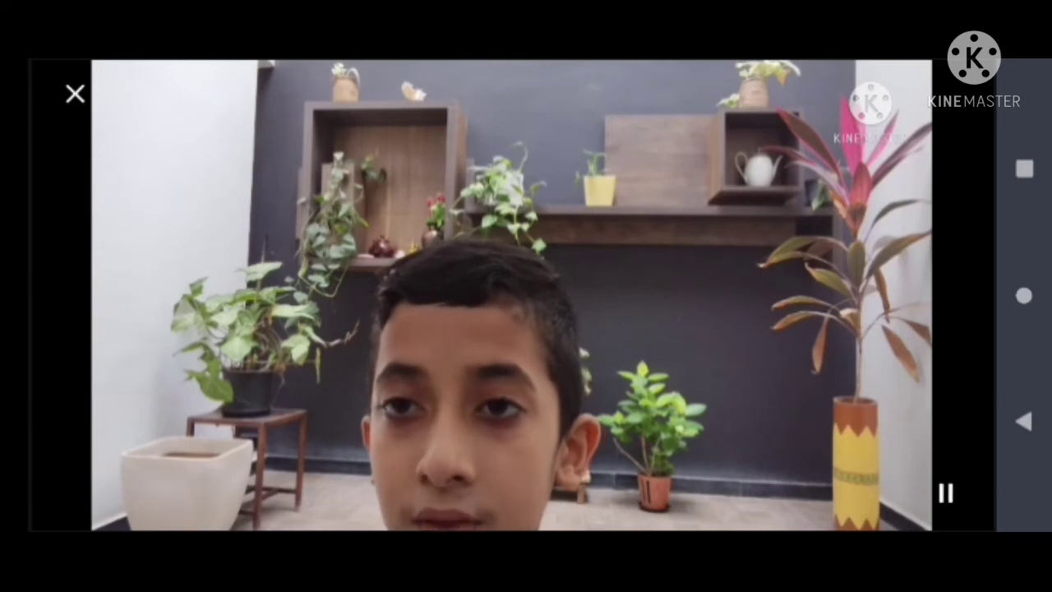
pyautogui.click(73, 94)
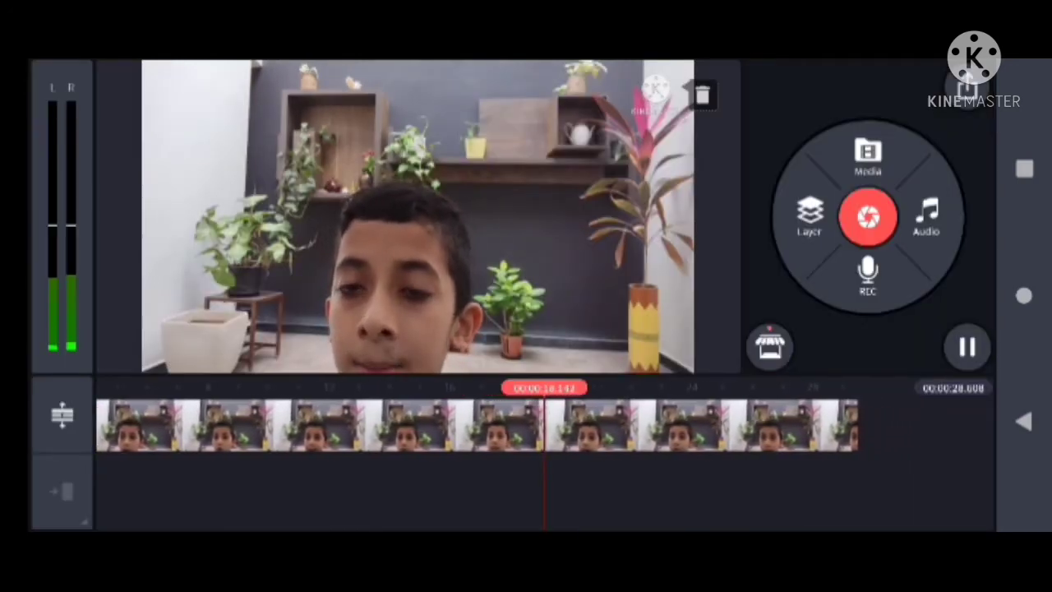
pyautogui.click(966, 347)
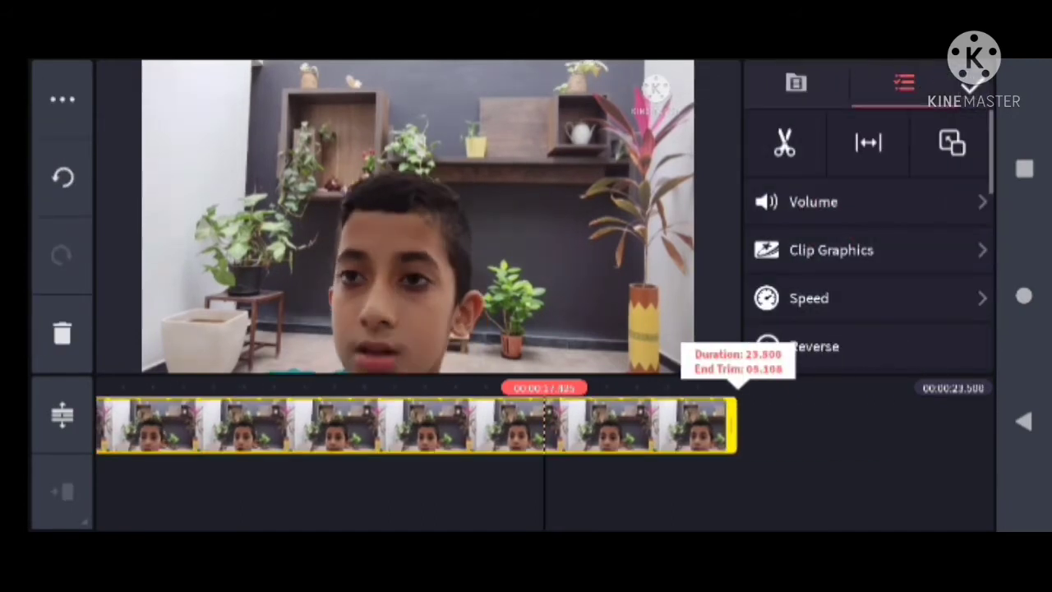
pyautogui.moveTo(732, 425); pyautogui.dragTo(551, 425)
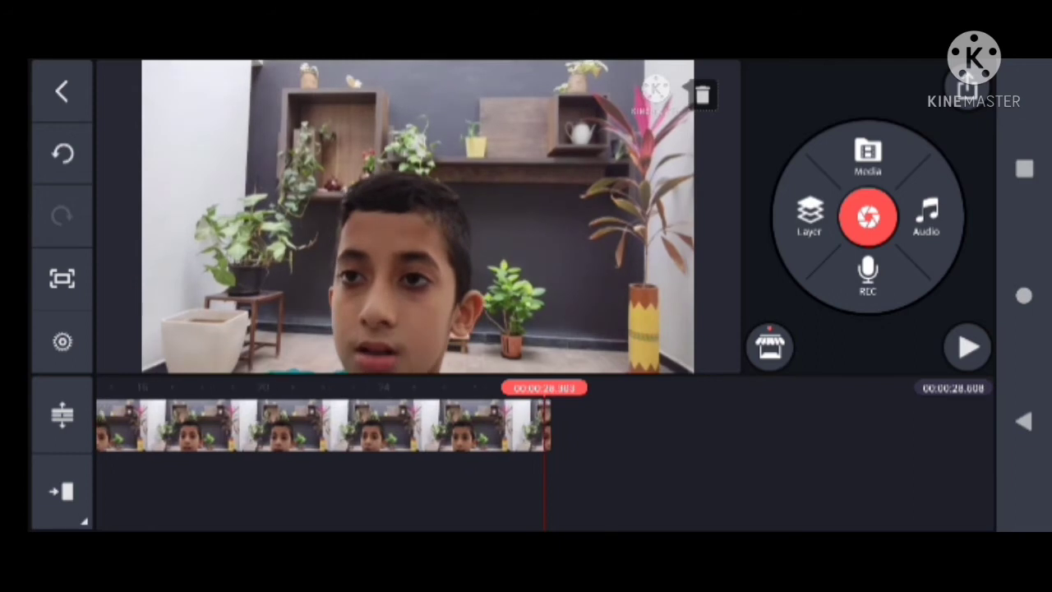
# Append the boy-against-white-wall clip after the first, extending the project to 40.9 seconds.
pyautogui.click(867, 156)
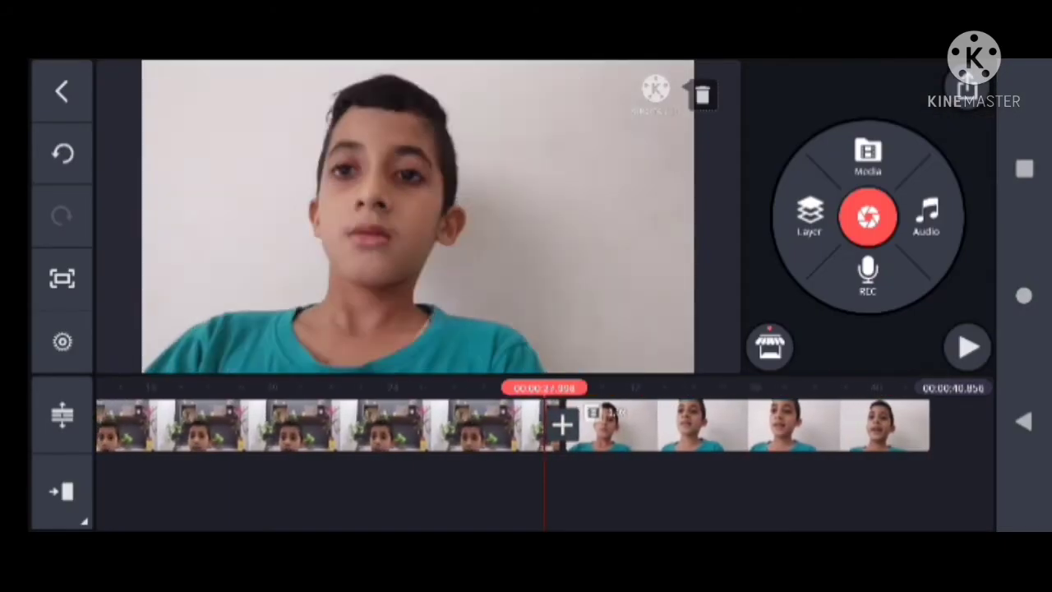
pyautogui.click(967, 347)
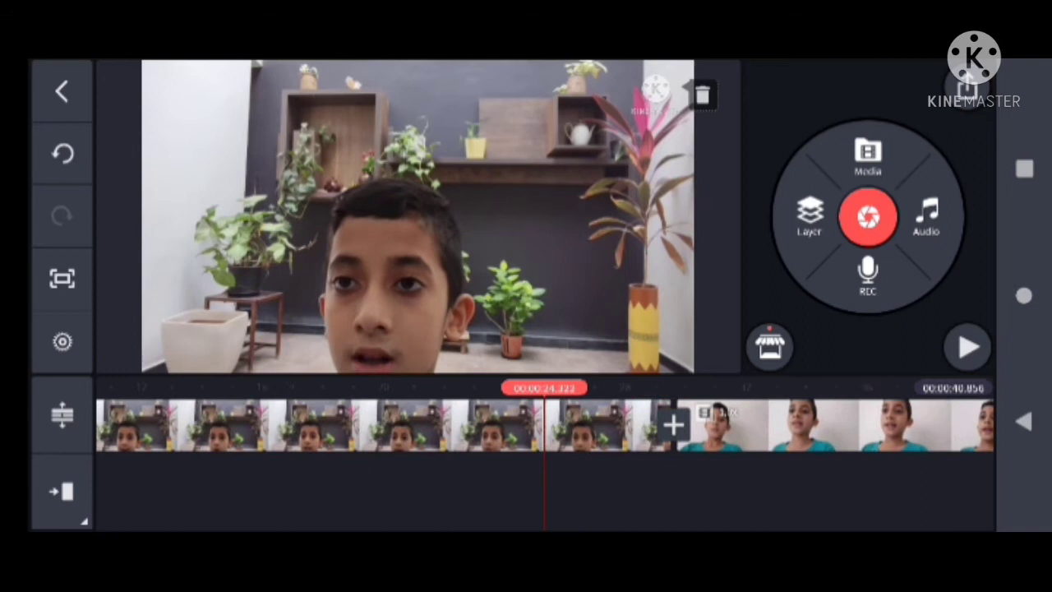
# Turn the plain-wall clip's volume down to 45% and play the project back.
pyautogui.click(724, 425)
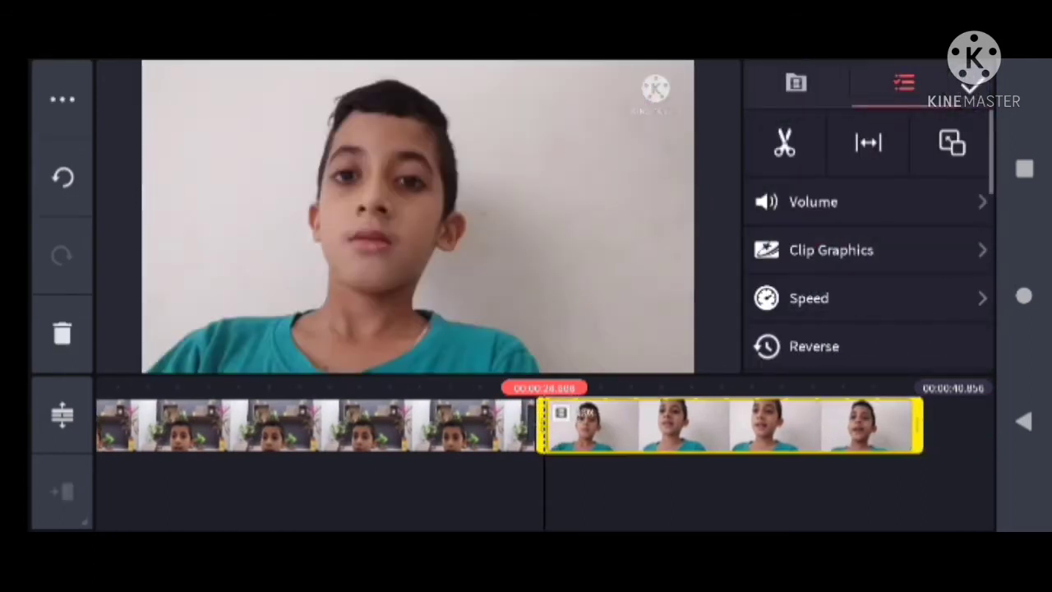
pyautogui.click(784, 142)
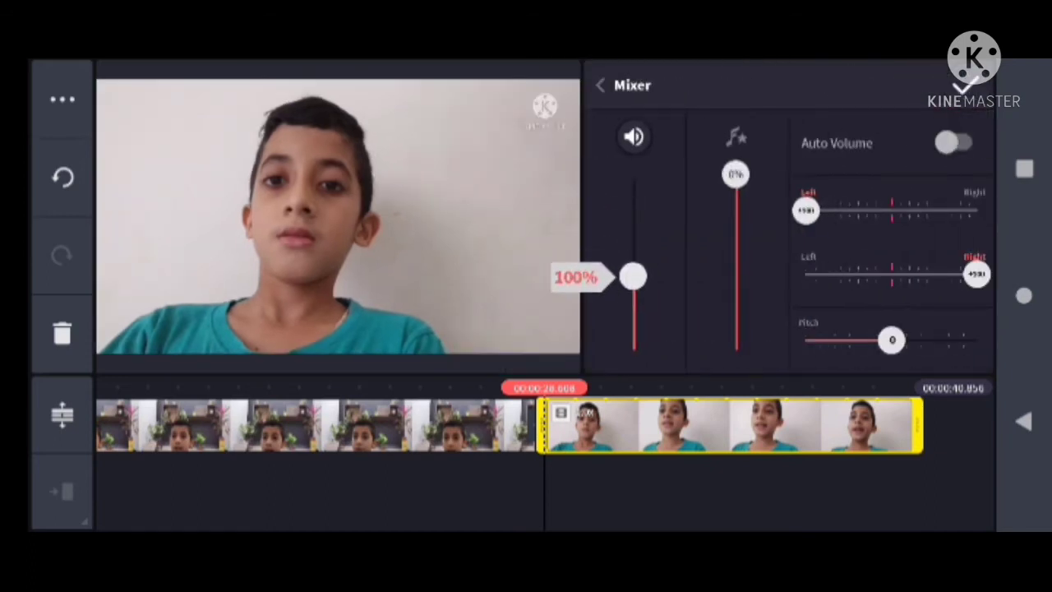
pyautogui.moveTo(633, 277); pyautogui.dragTo(633, 322)
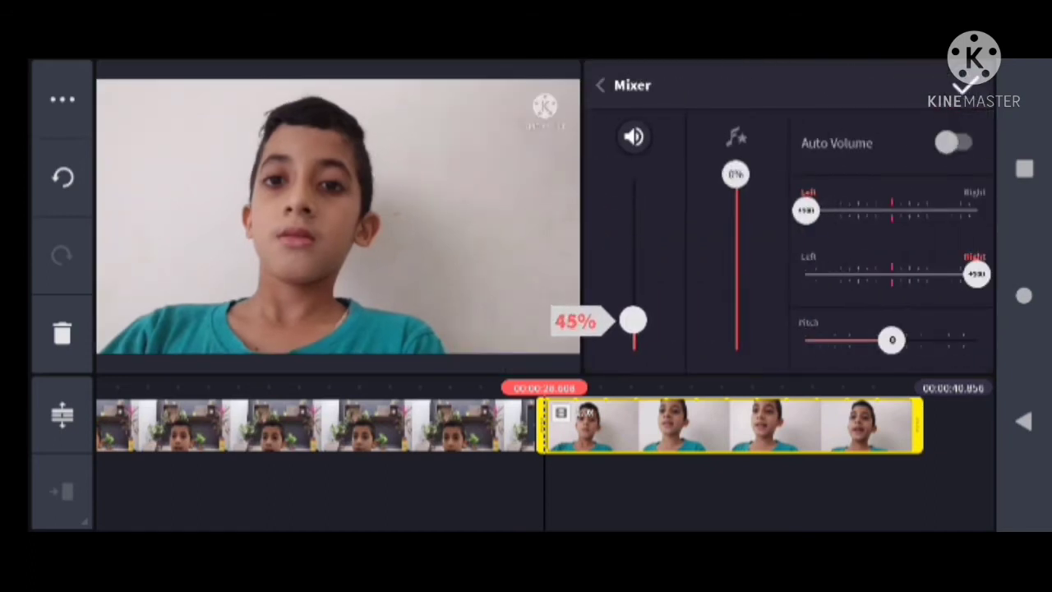
pyautogui.click(601, 84)
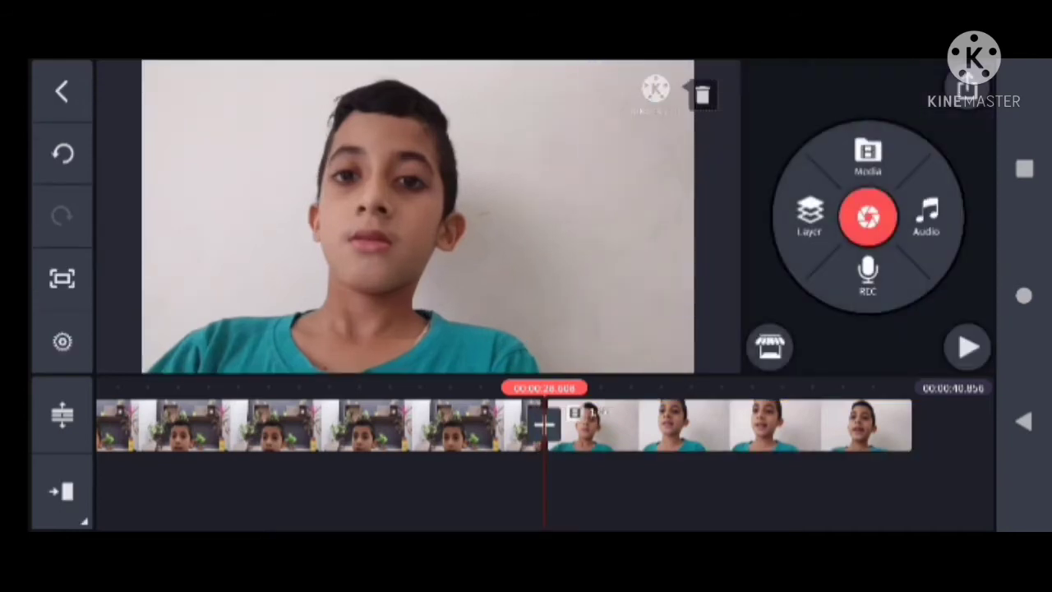
pyautogui.click(967, 347)
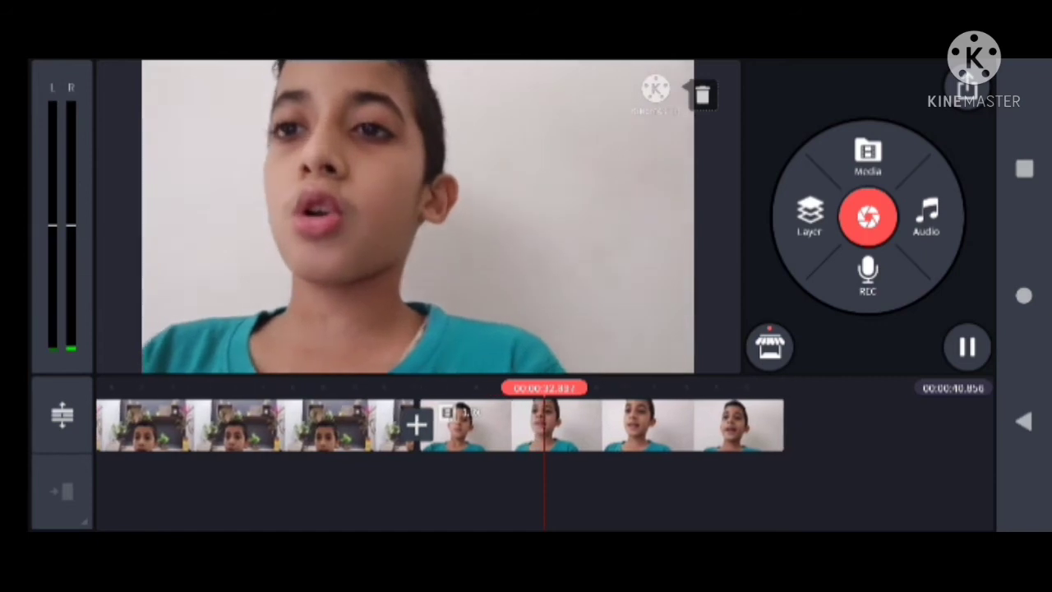
pyautogui.click(967, 346)
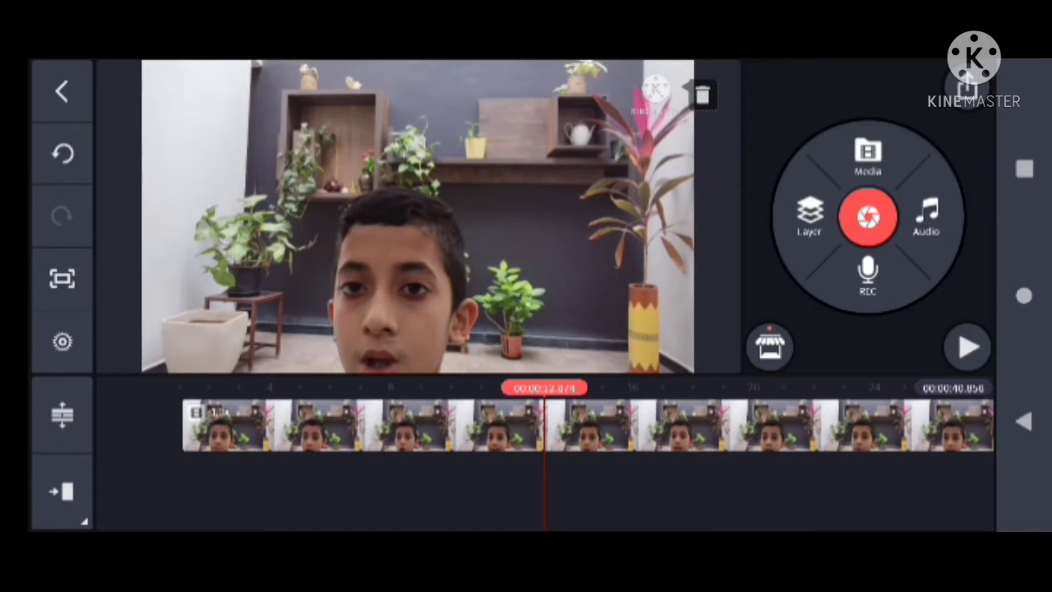
# Add the bicycle photo as a layer, enlarged and tilted over the first clip.
pyautogui.click(809, 217)
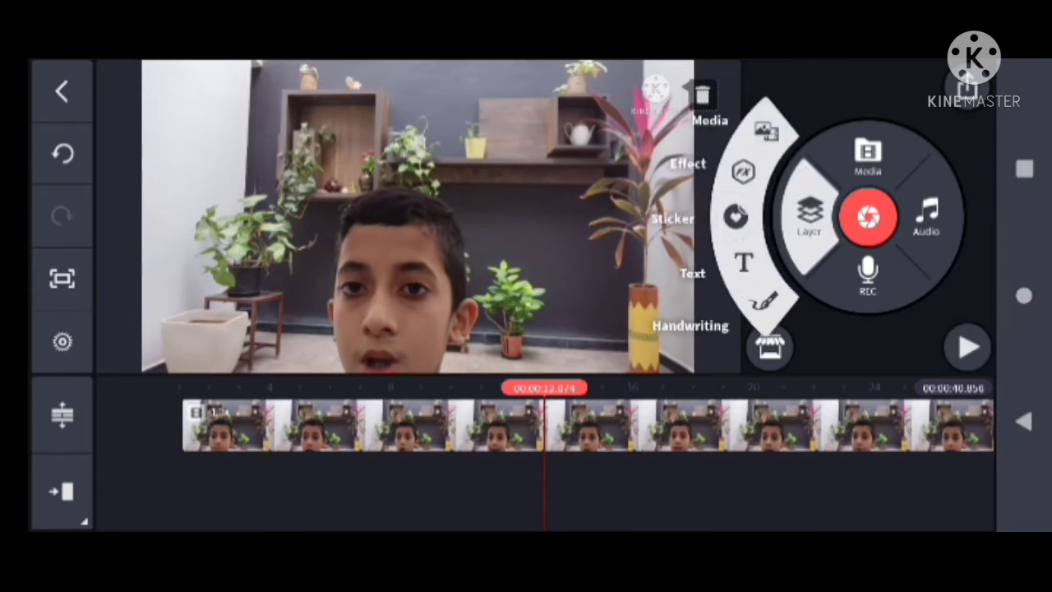
pyautogui.click(868, 156)
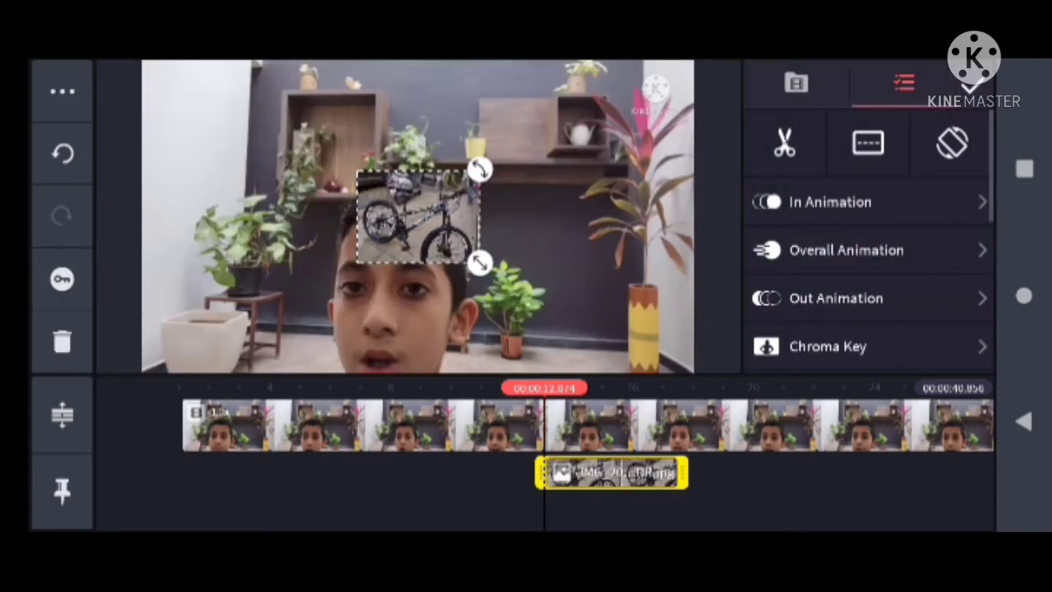
pyautogui.moveTo(481, 263); pyautogui.dragTo(592, 317)
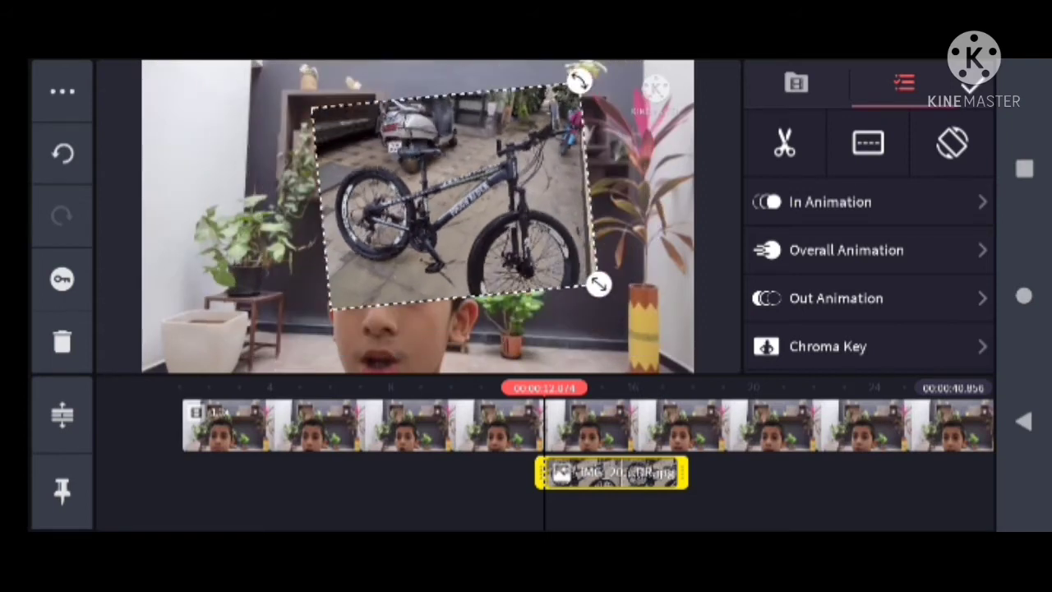
pyautogui.moveTo(600, 284); pyautogui.dragTo(551, 250)
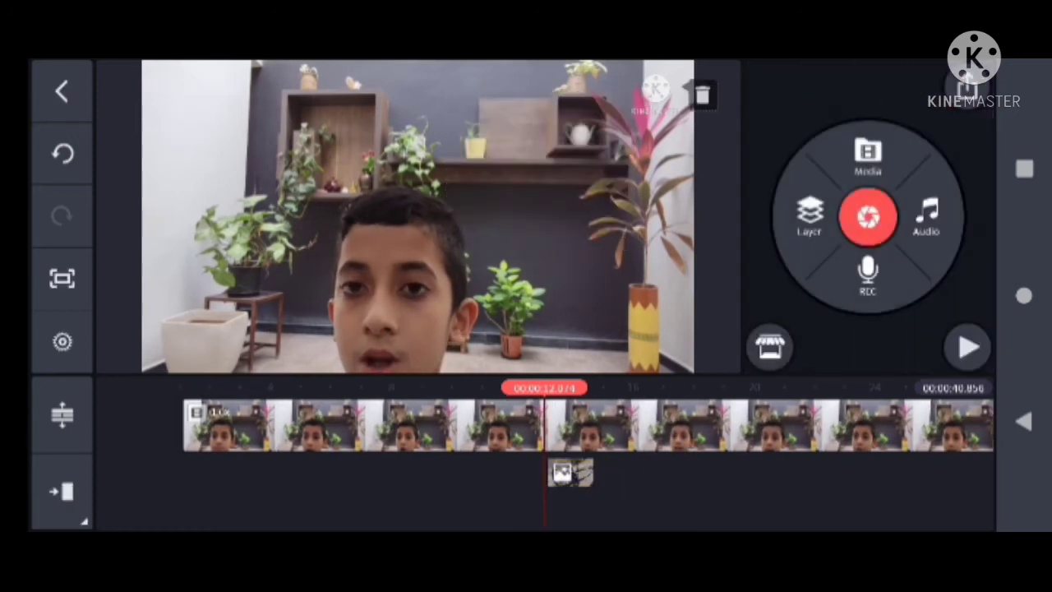
pyautogui.click(967, 347)
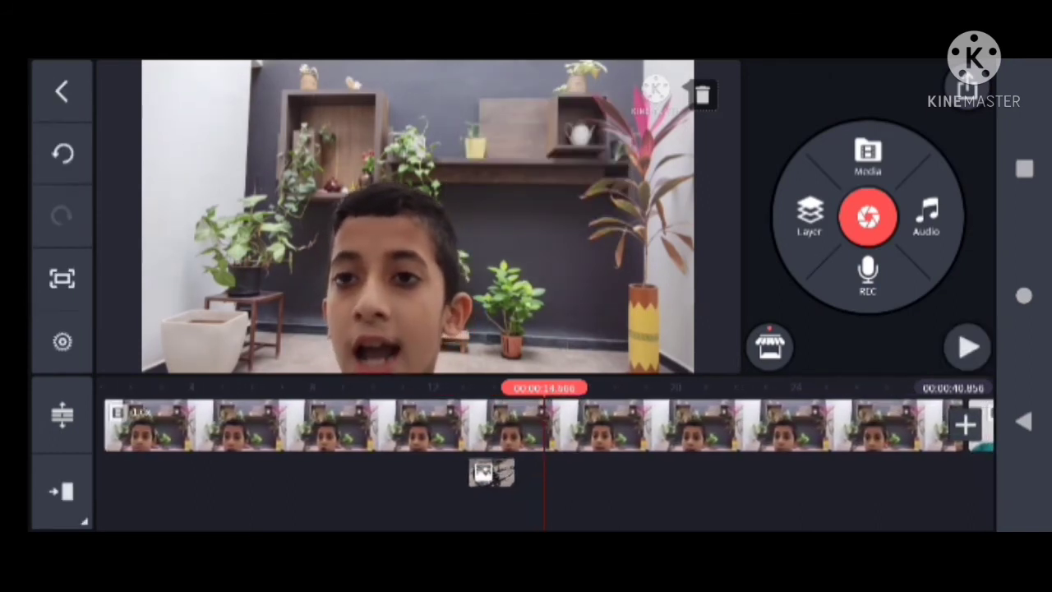
pyautogui.click(809, 217)
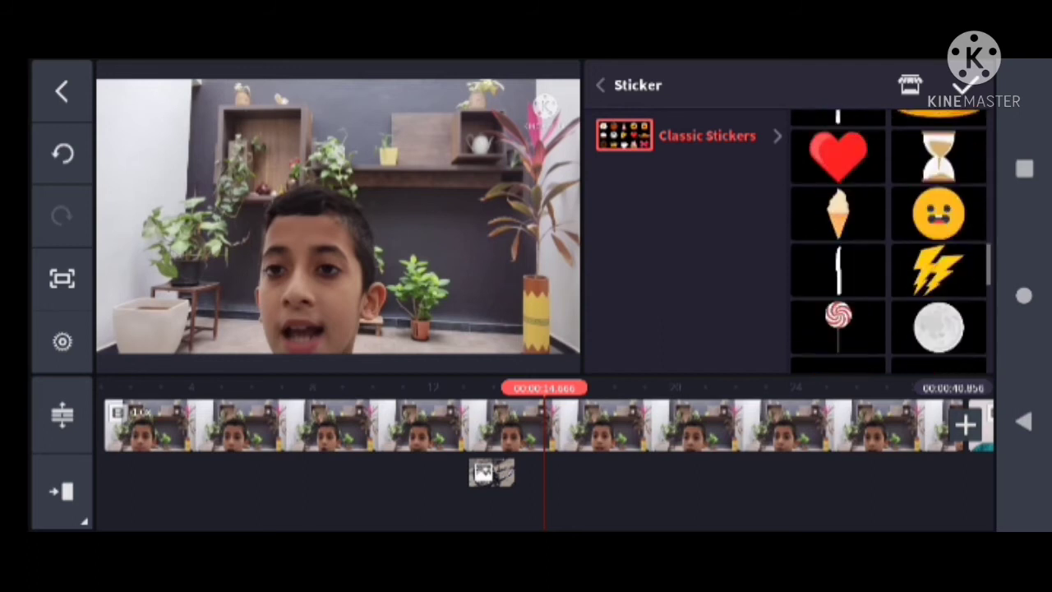
pyautogui.click(938, 237)
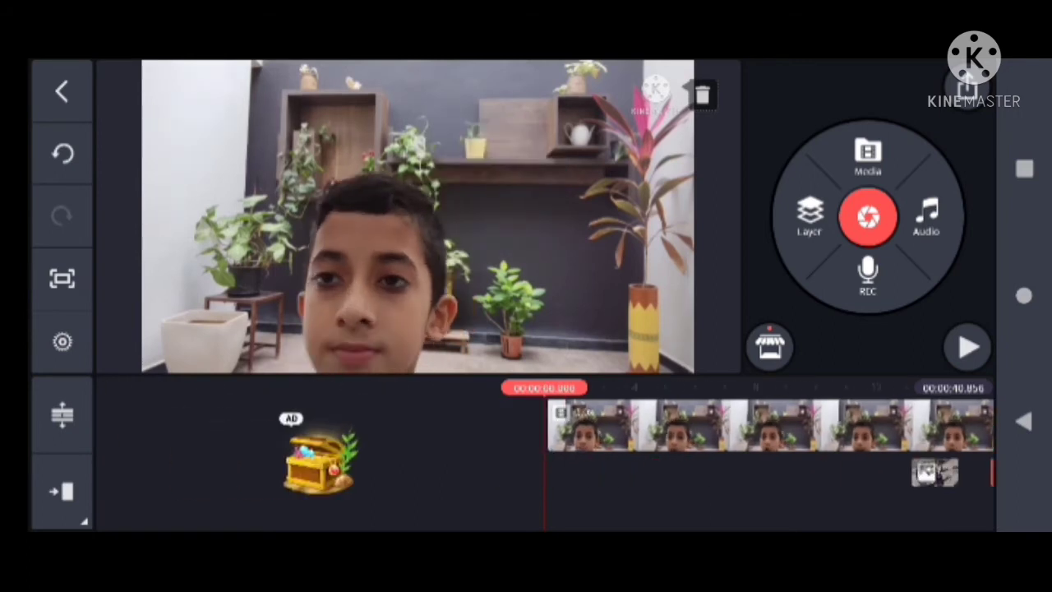
# Download Spring Song from the music store's Classical category.
pyautogui.click(926, 217)
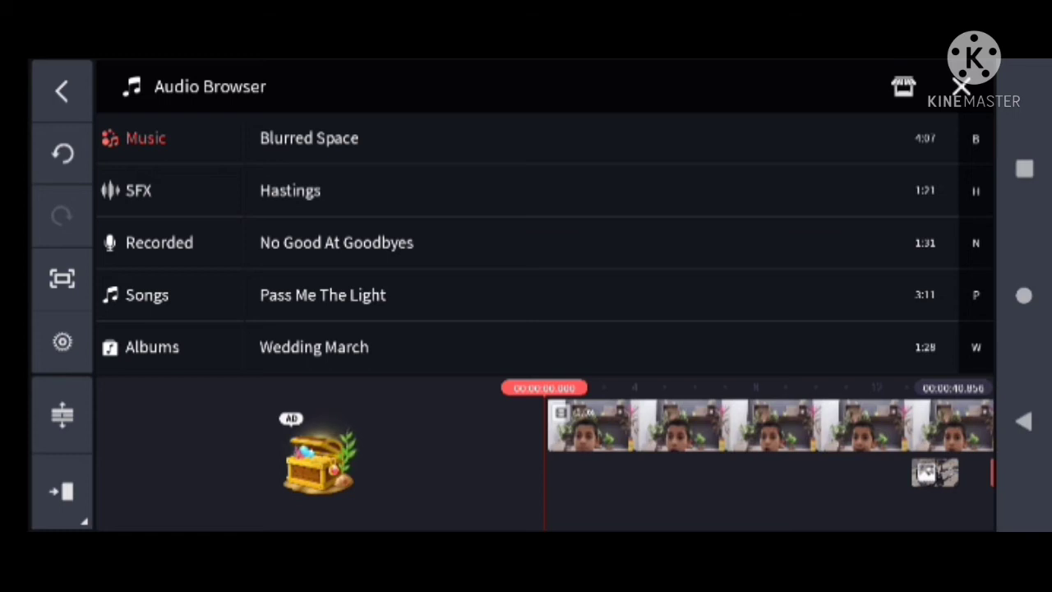
pyautogui.click(903, 86)
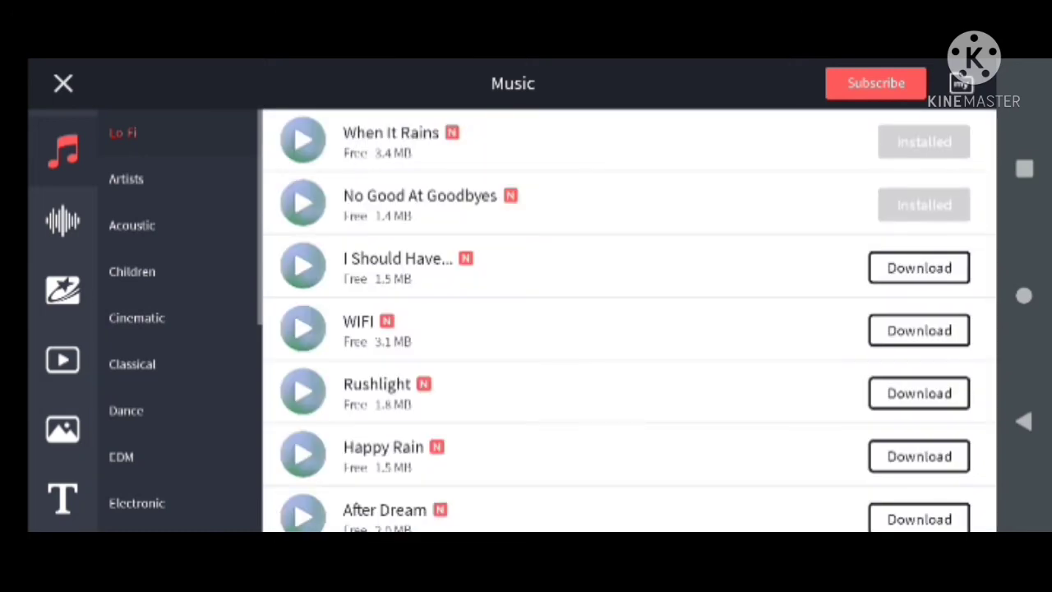
pyautogui.click(136, 318)
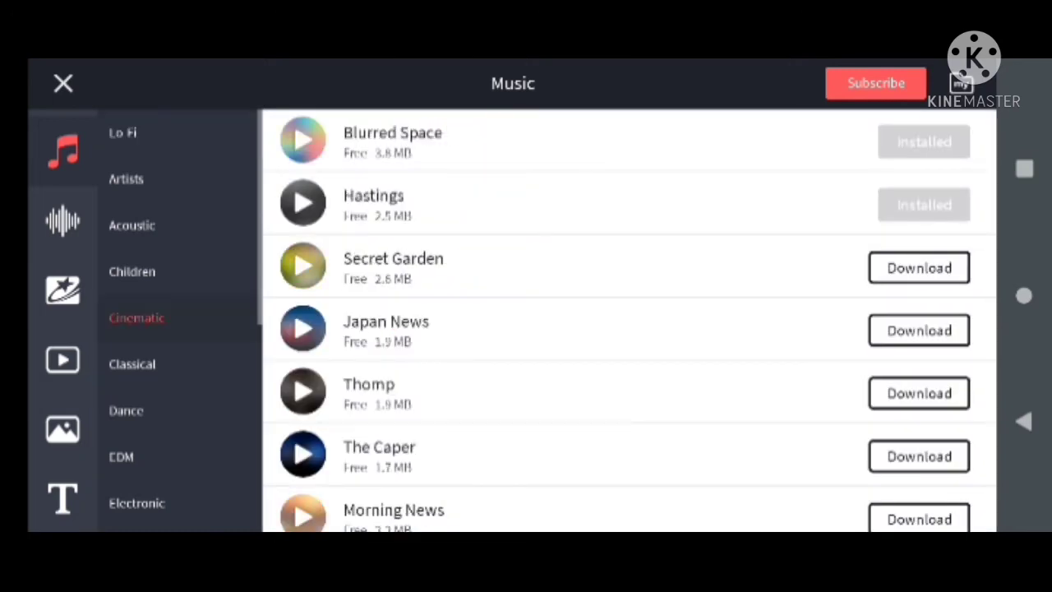
pyautogui.click(131, 365)
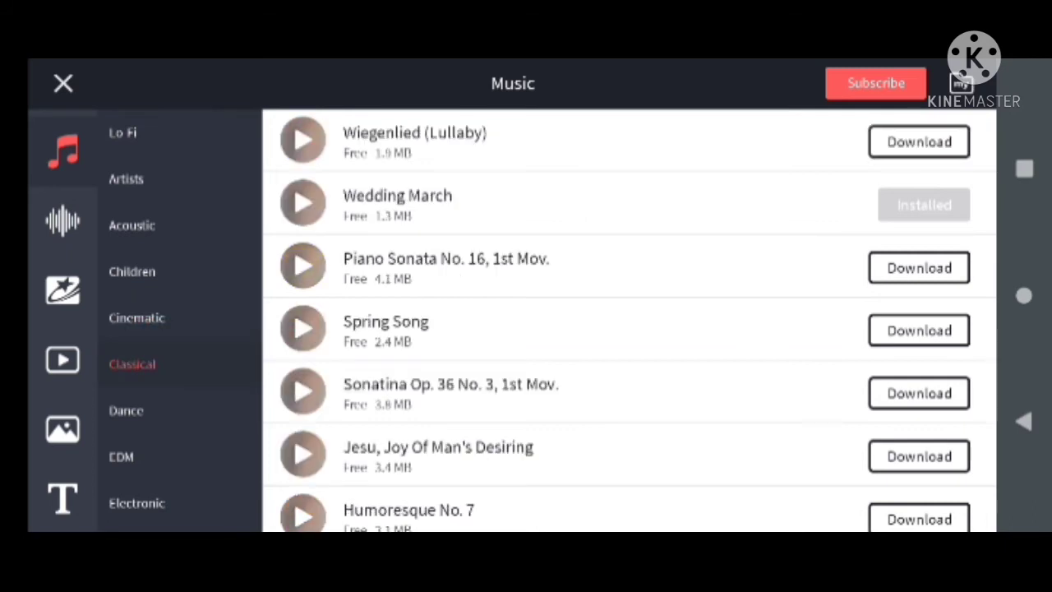
pyautogui.click(918, 330)
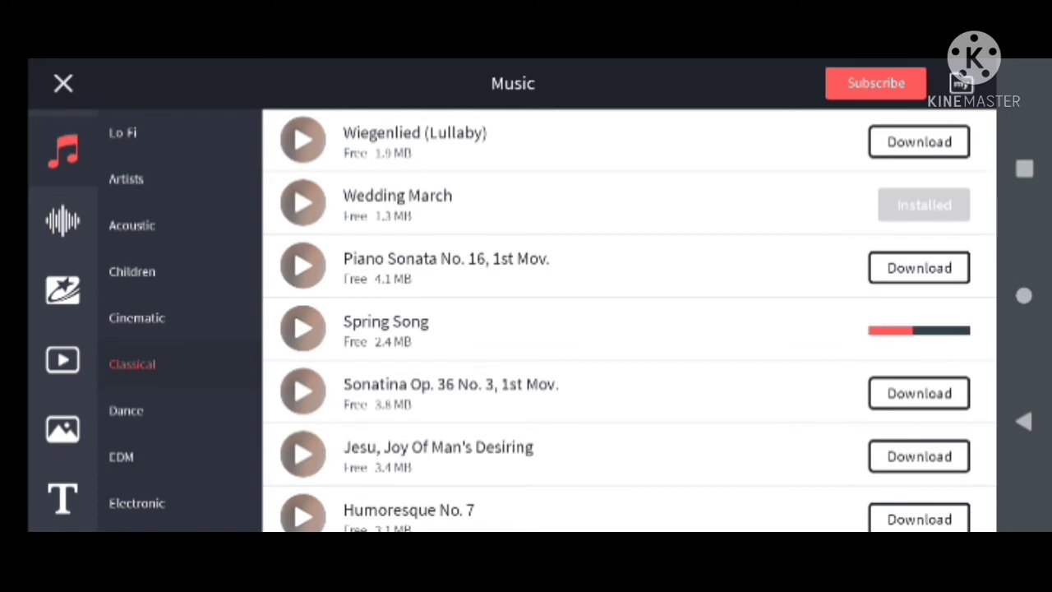
pyautogui.click(919, 330)
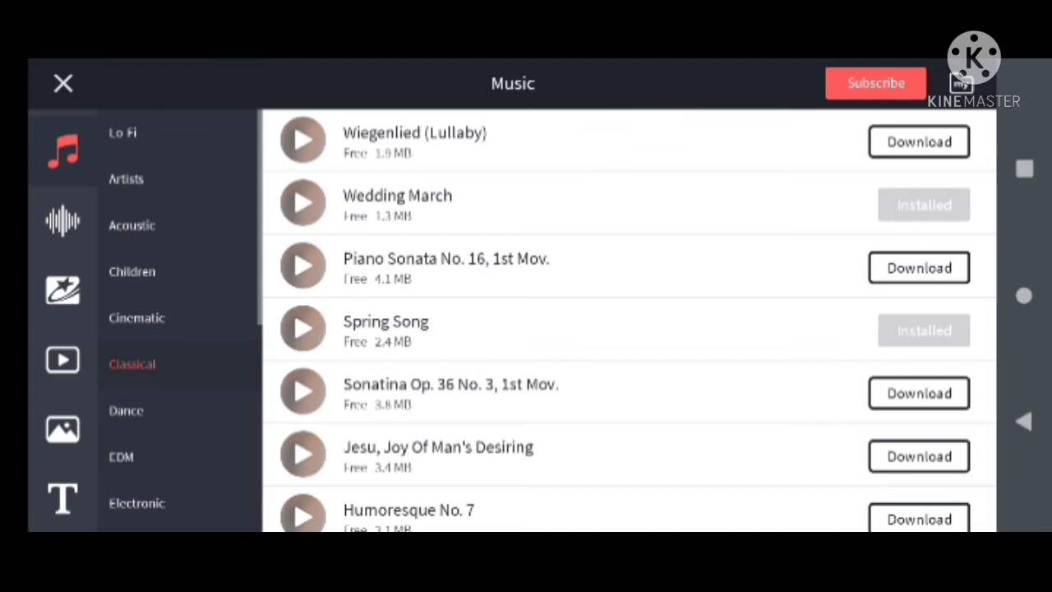
pyautogui.click(64, 83)
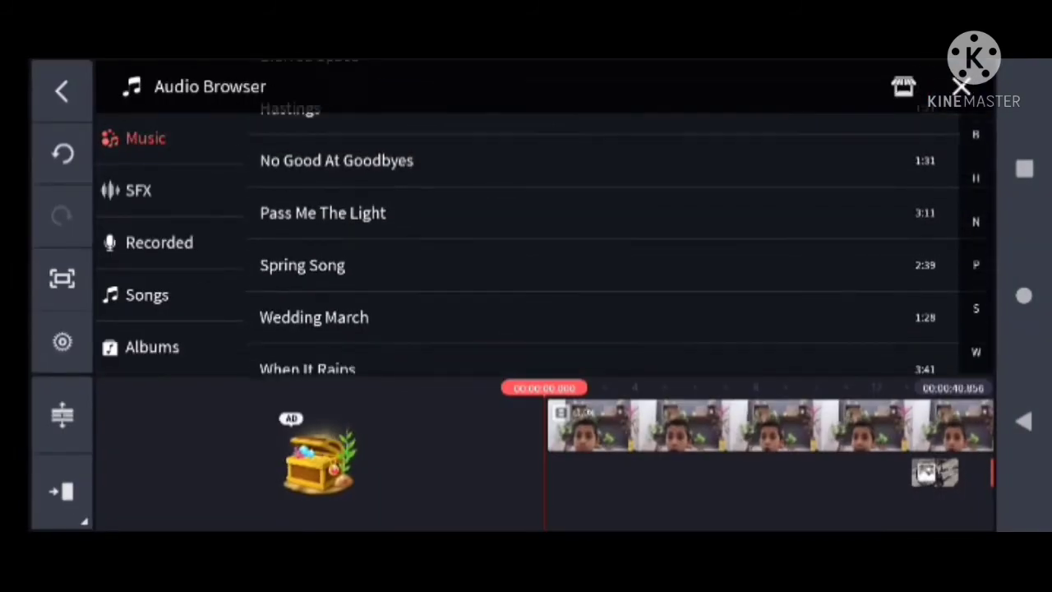
# Preview Spring Song and add it beneath the clips as background music.
pyautogui.click(301, 264)
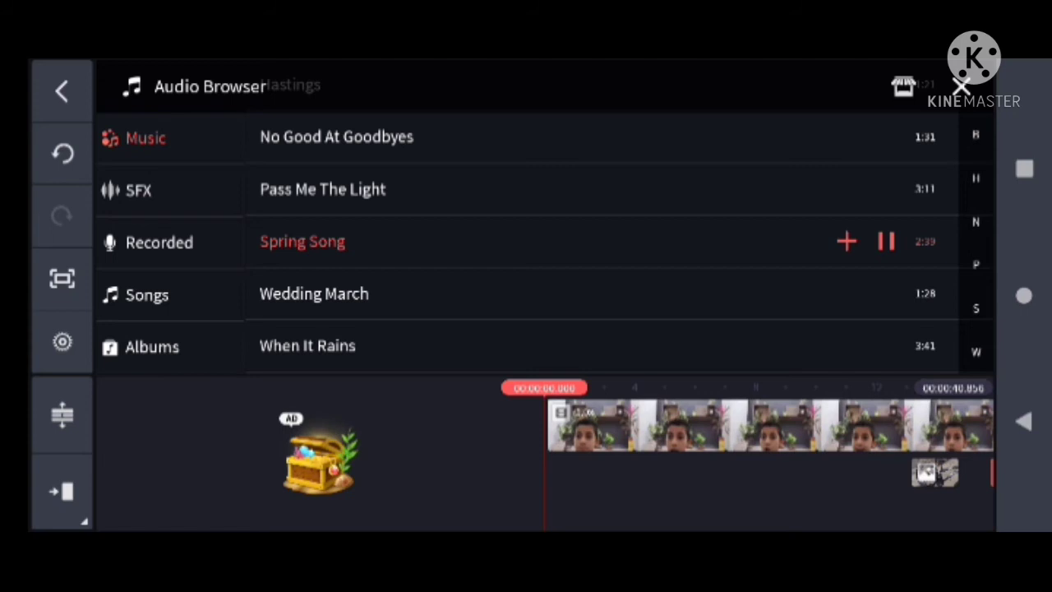
pyautogui.click(847, 241)
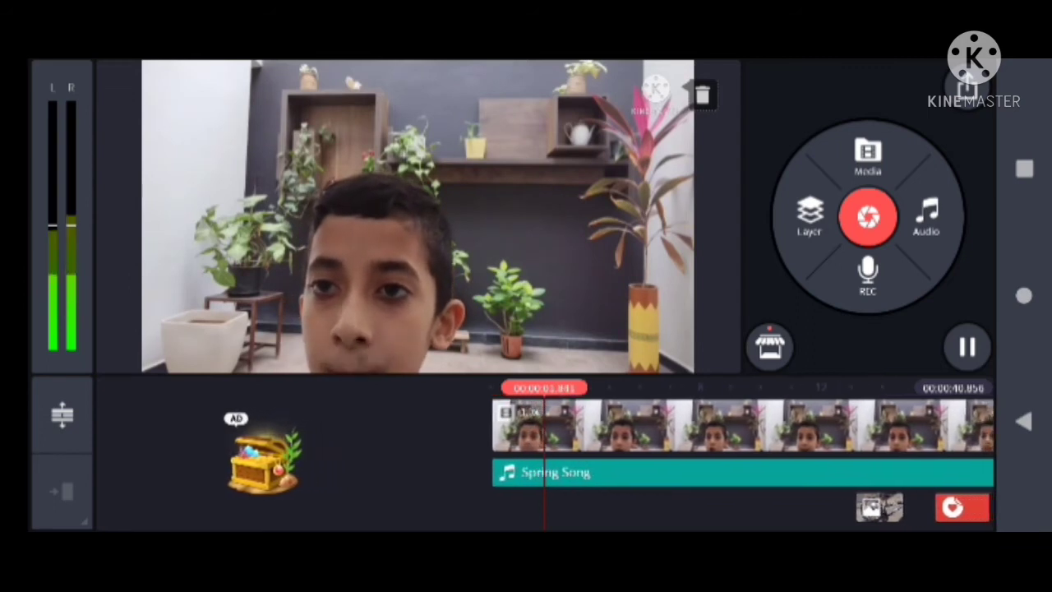
pyautogui.click(968, 346)
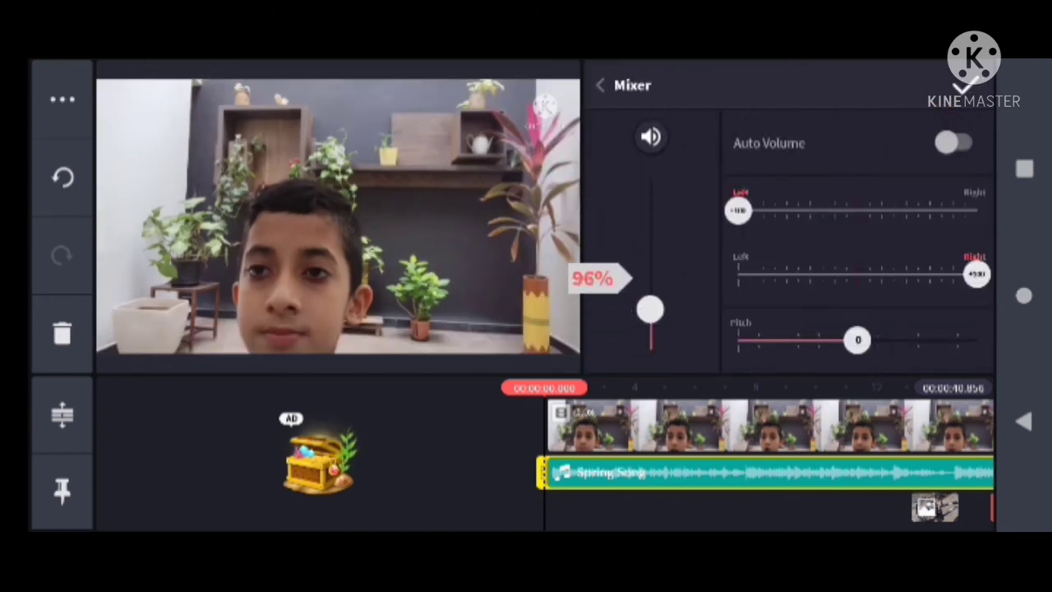
# Turn Spring Song's volume up to its maximum in the mixer.
pyautogui.click(601, 85)
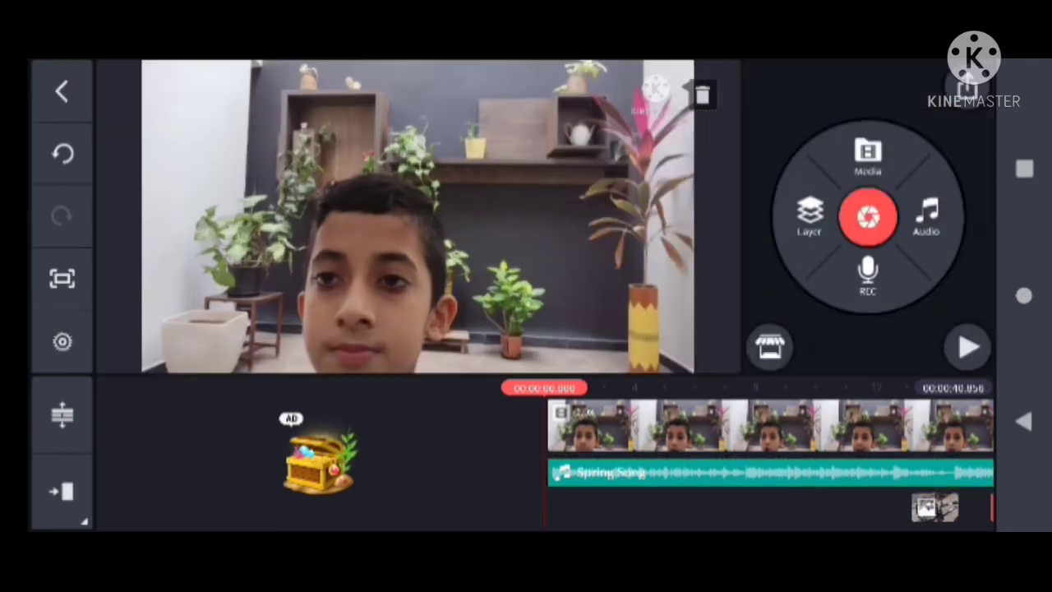
pyautogui.click(966, 346)
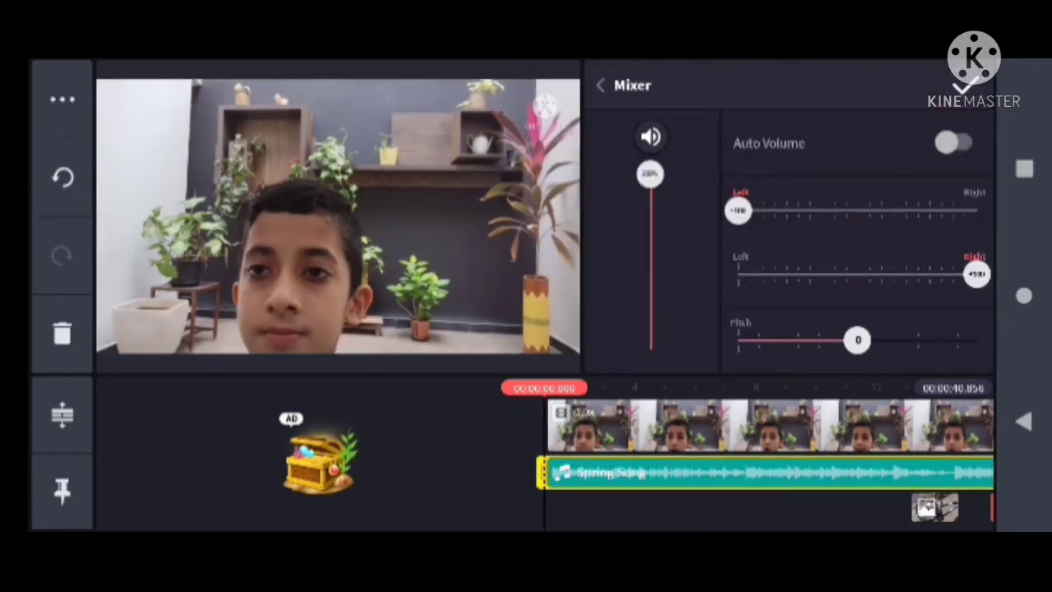
pyautogui.click(601, 85)
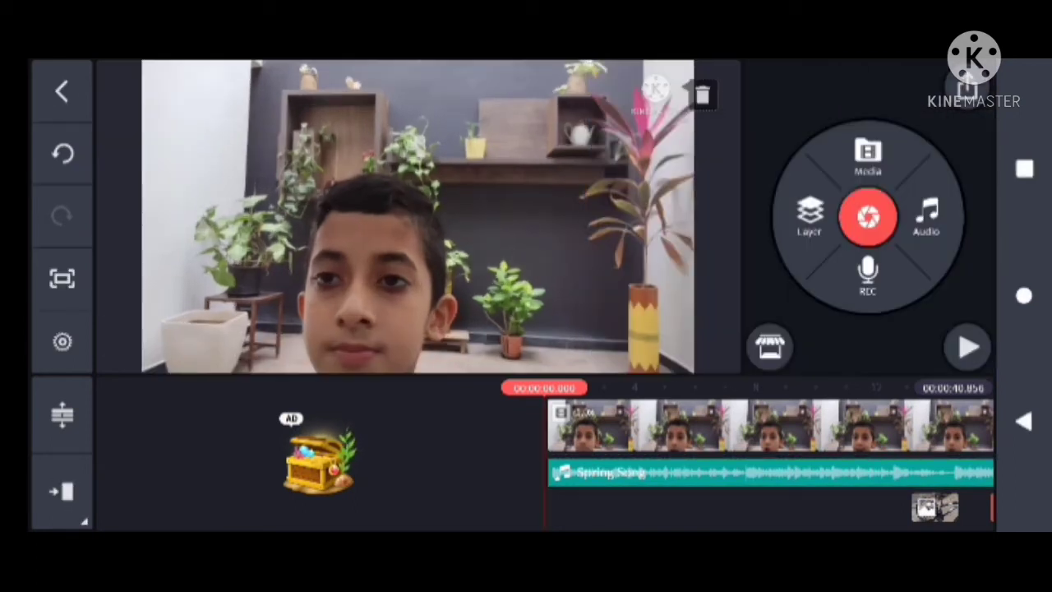
pyautogui.click(967, 347)
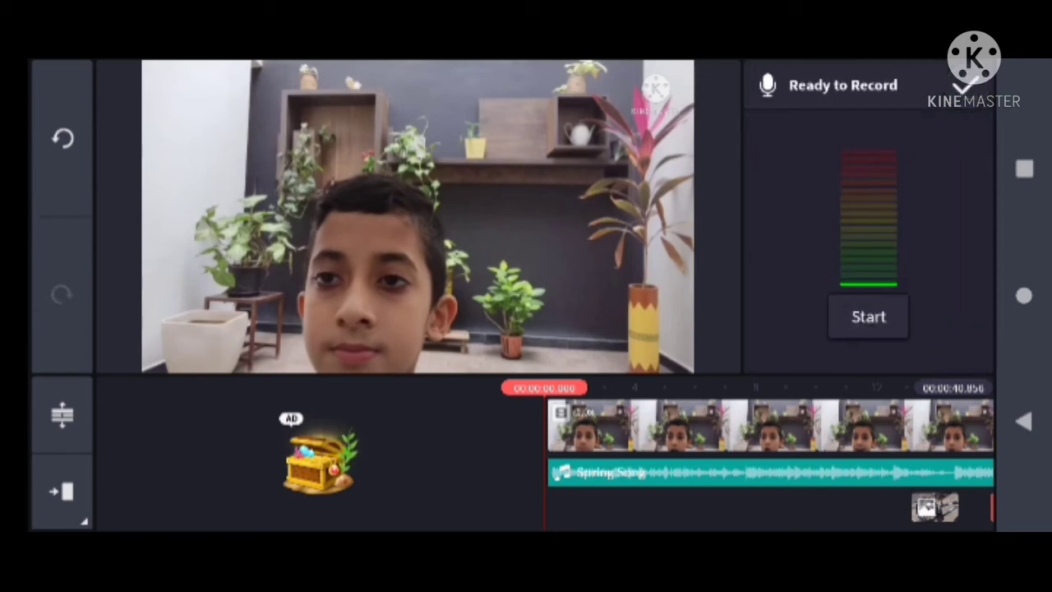
# Record a short voice-over onto the timeline start, beneath Spring Song.
pyautogui.click(869, 316)
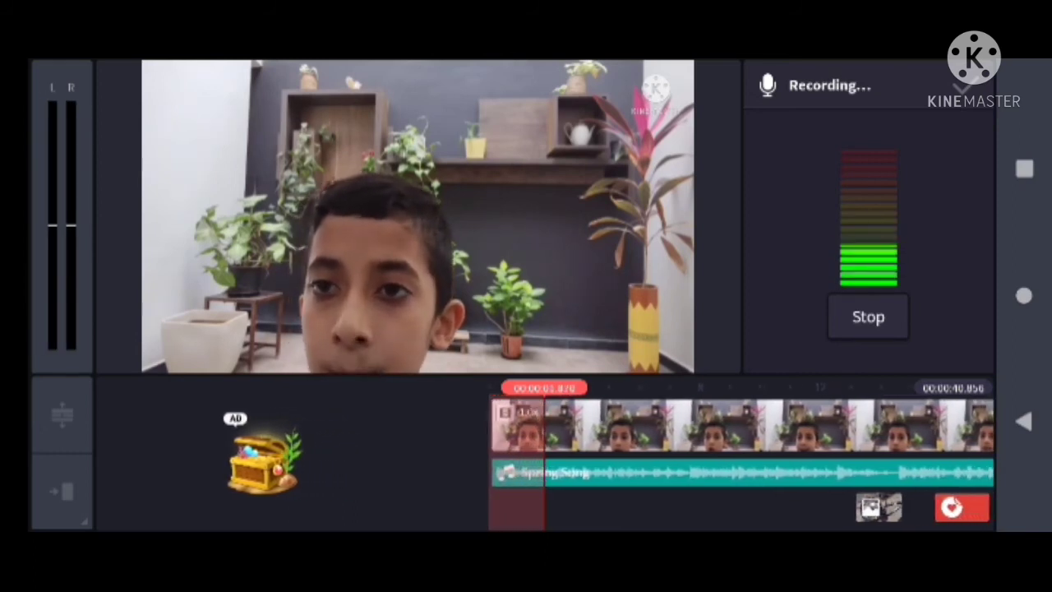
pyautogui.click(869, 317)
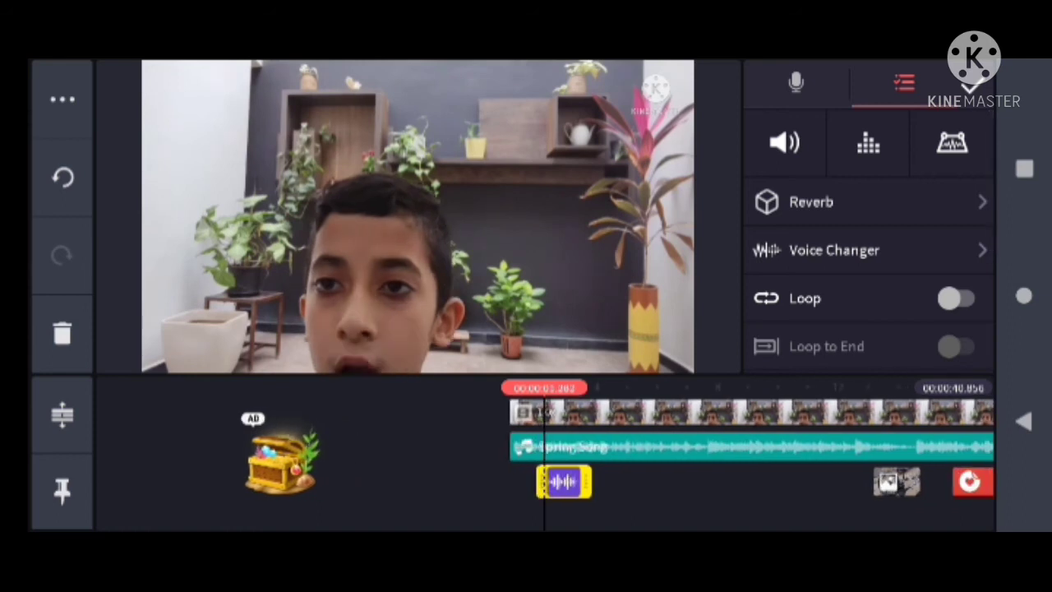
pyautogui.click(62, 90)
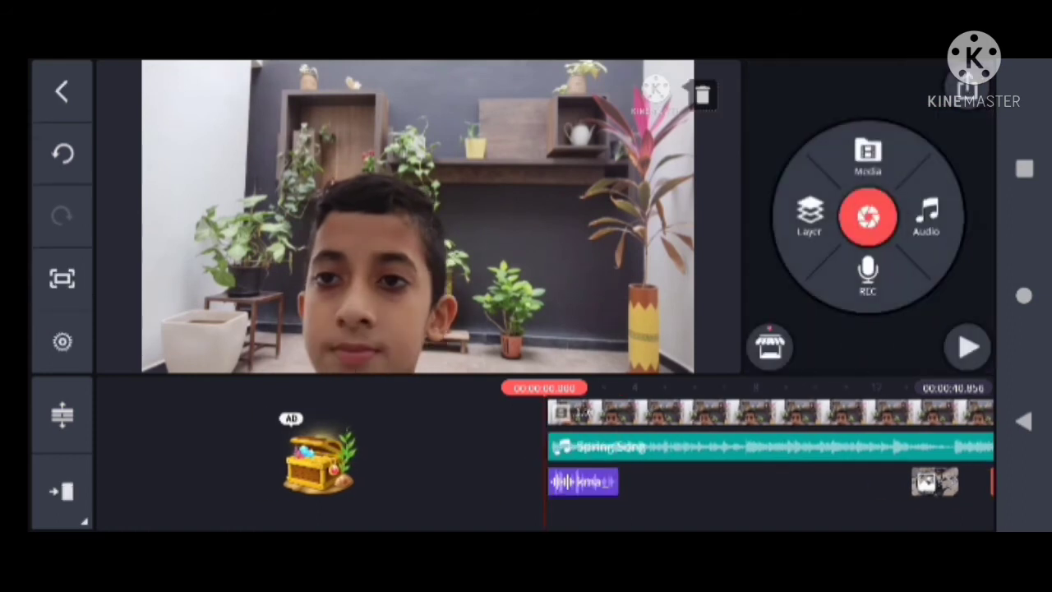
pyautogui.click(968, 346)
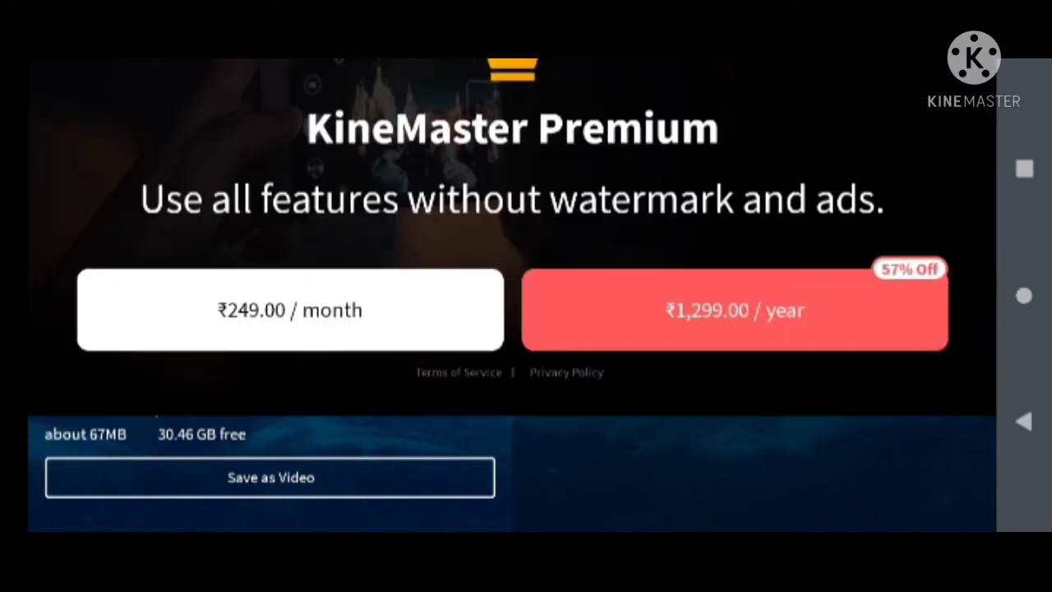
# Export the project with Save as Video and return to My Projects.
pyautogui.click(270, 477)
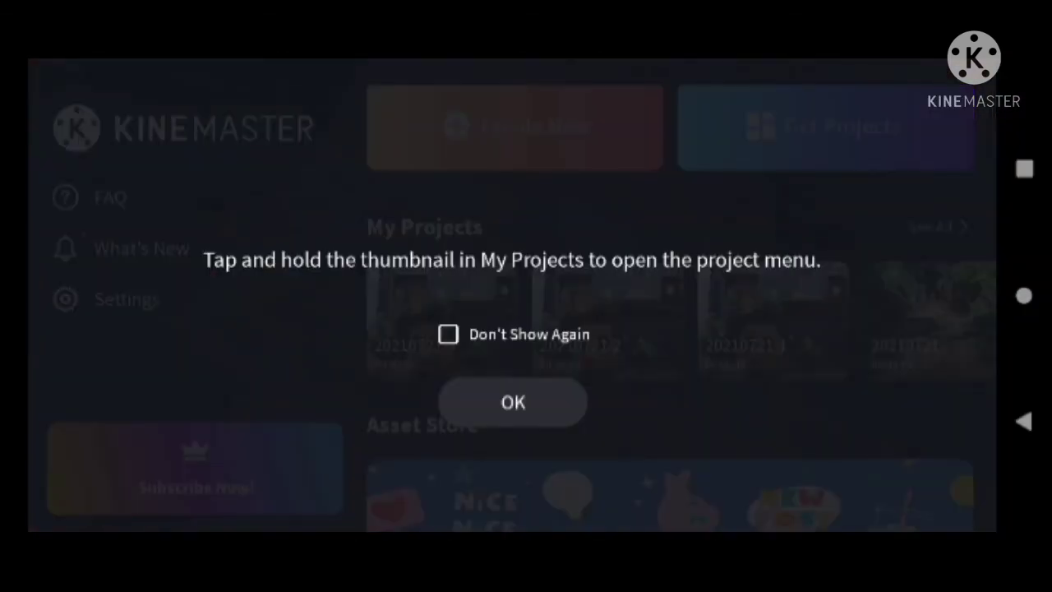
# Dismiss the tip, preview project 20210721-3, and return to the home screen.
pyautogui.click(513, 402)
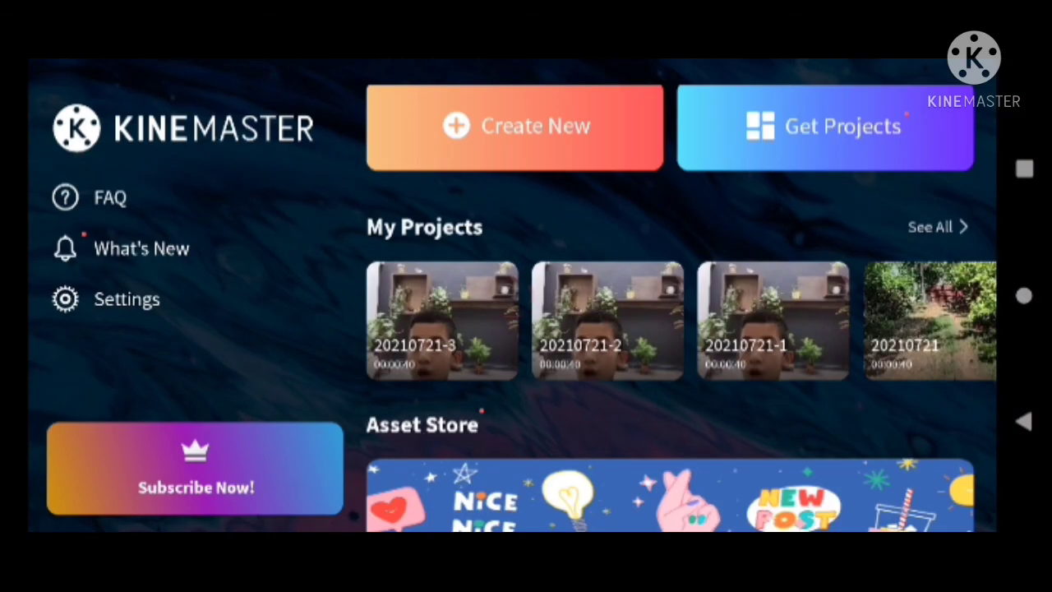
pyautogui.click(442, 320)
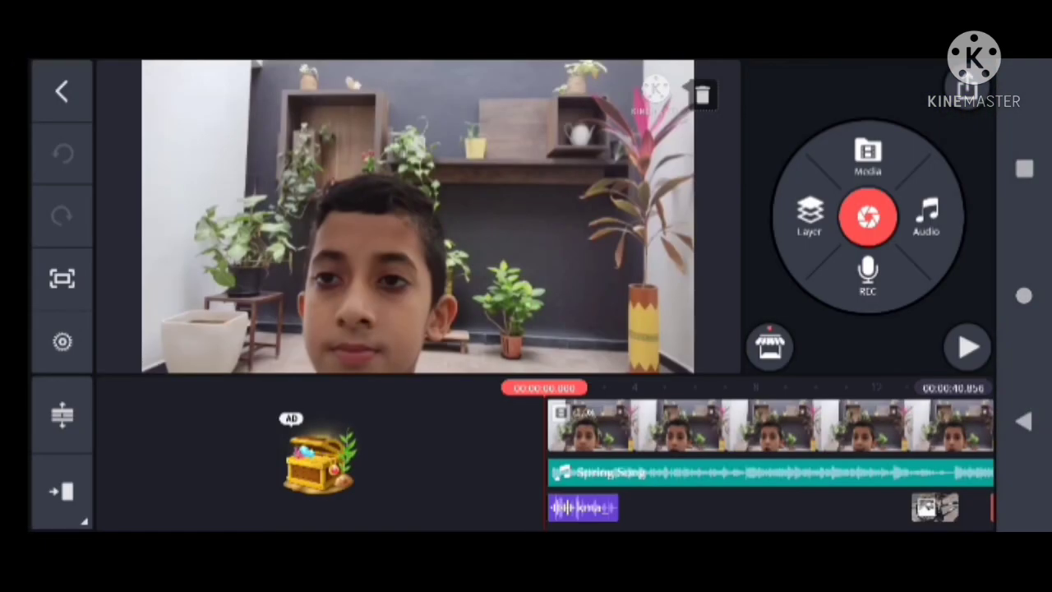
pyautogui.click(968, 346)
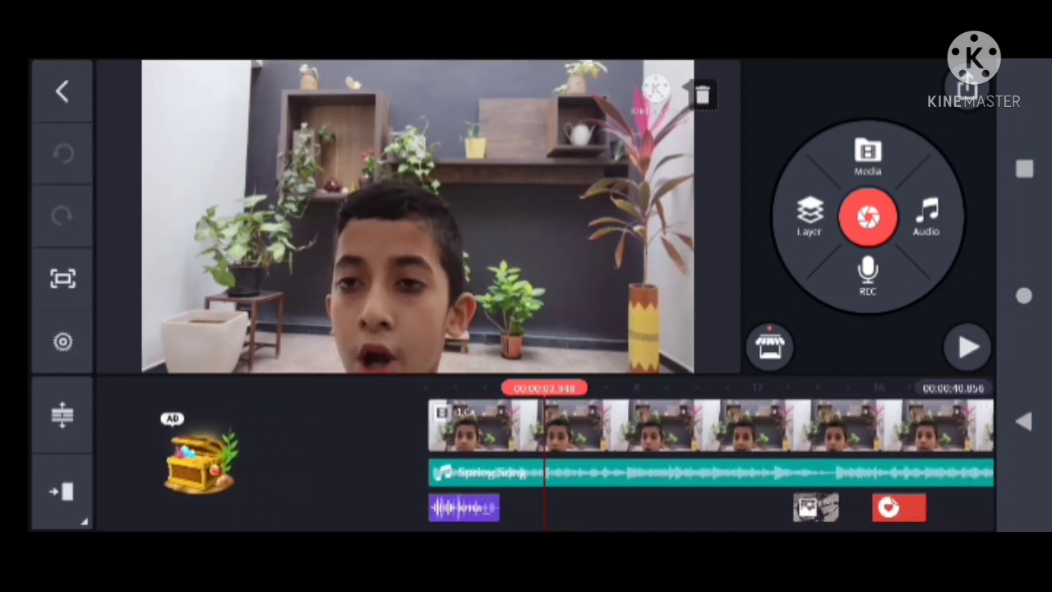
pyautogui.click(62, 90)
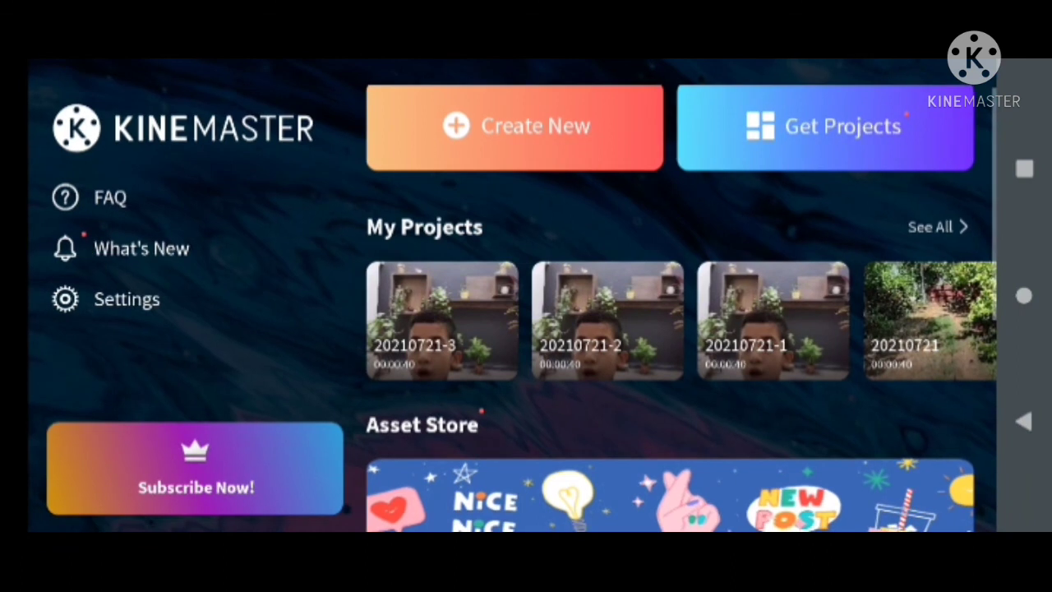